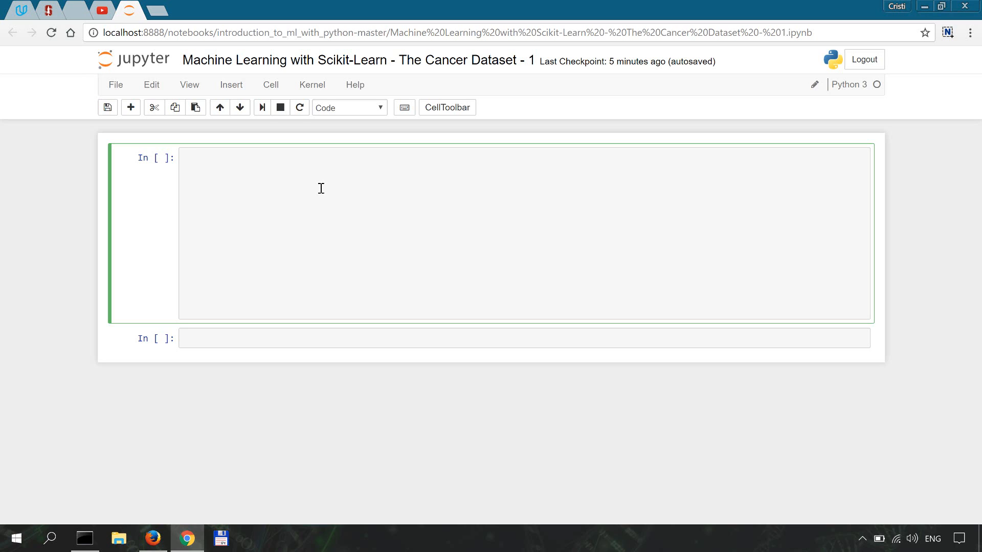
pyautogui.click(182, 158)
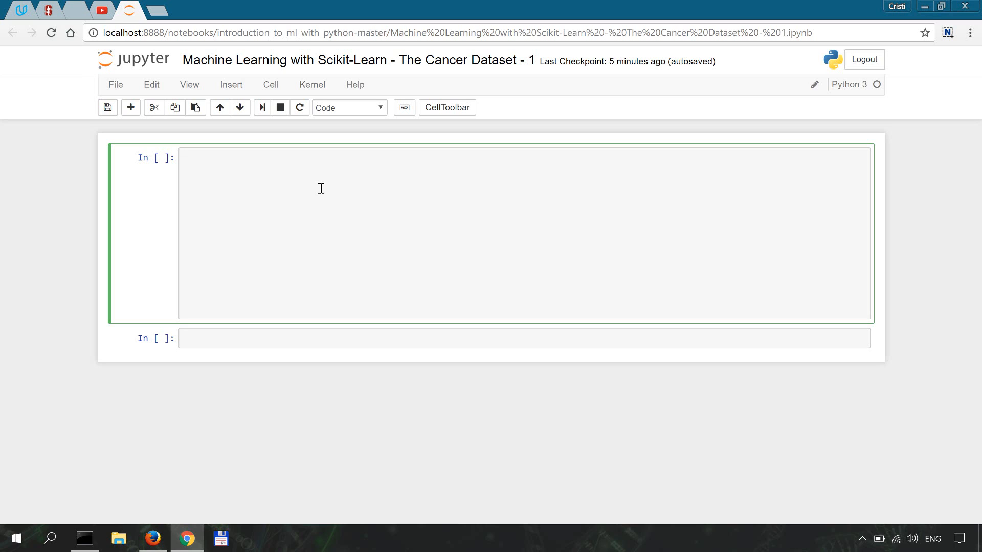
pyautogui.click(182, 158)
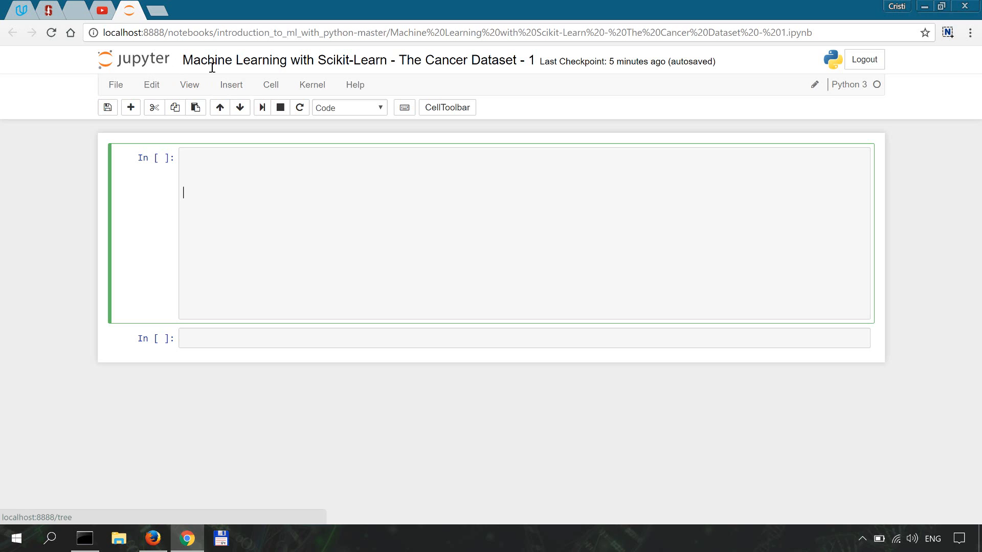
pyautogui.moveTo(403, 386)
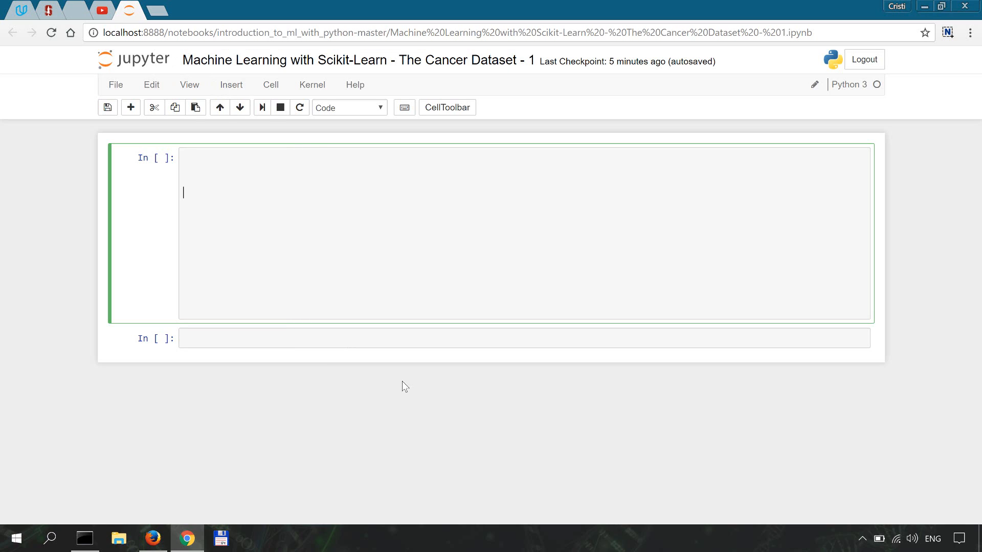